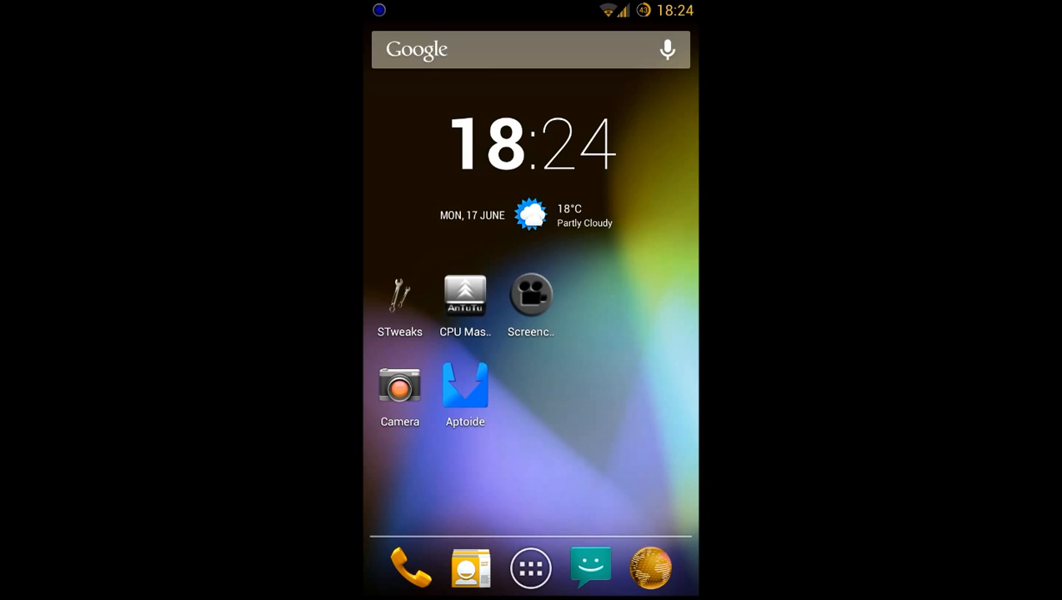
# Step: Search Google Play for screencast apps and browse the Screencast Video Recorder listing
pyautogui.click(530, 296)
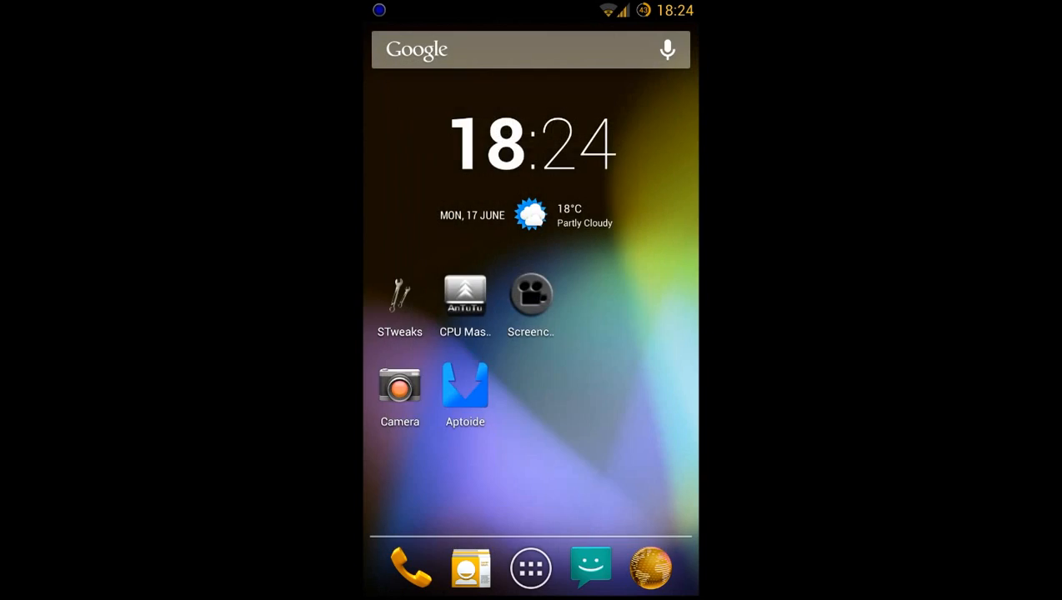
pyautogui.click(530, 568)
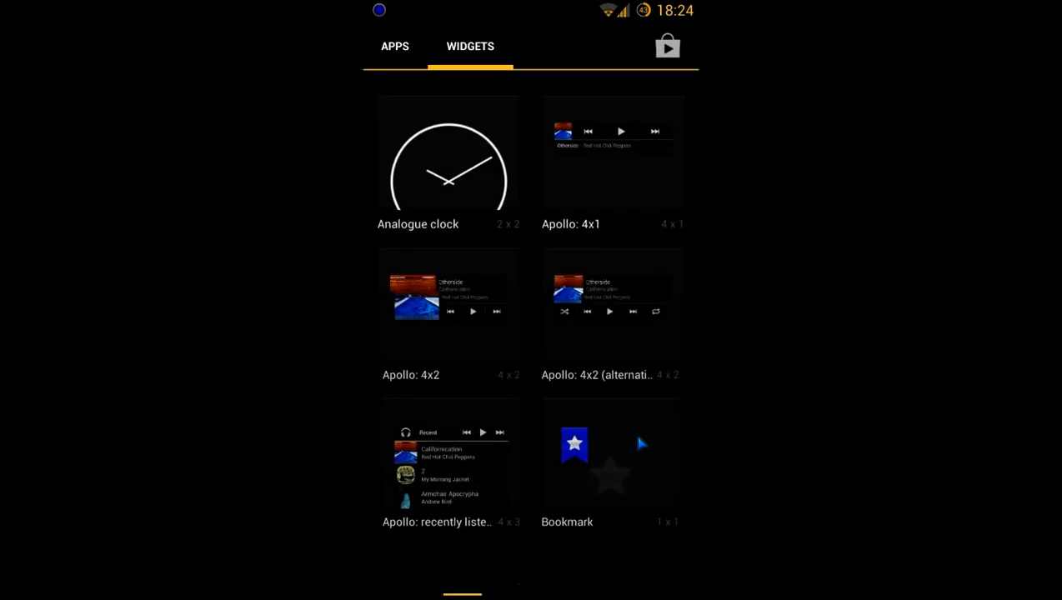
pyautogui.click(667, 45)
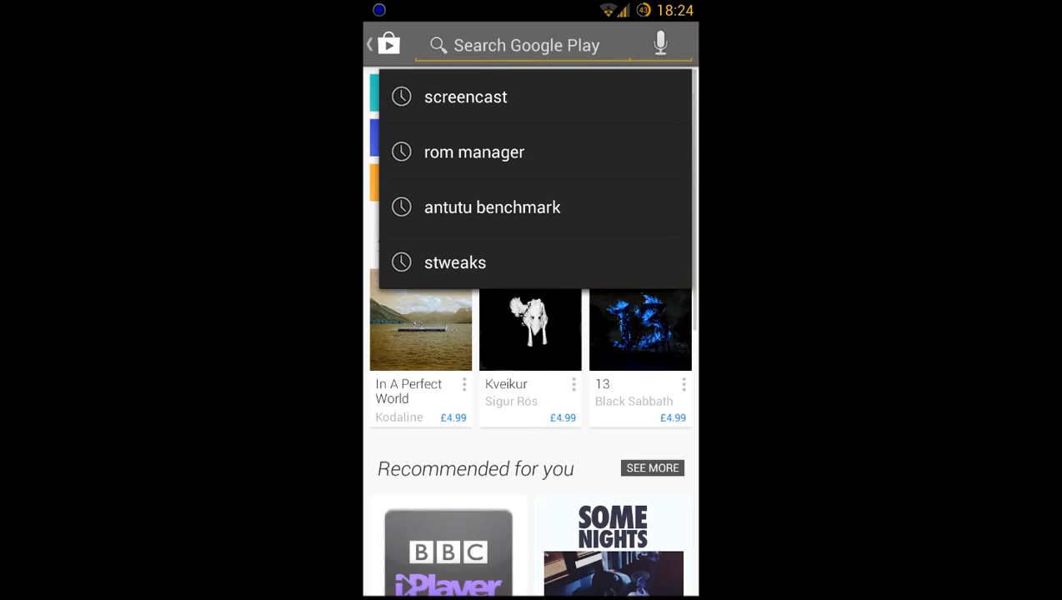
pyautogui.click(533, 45)
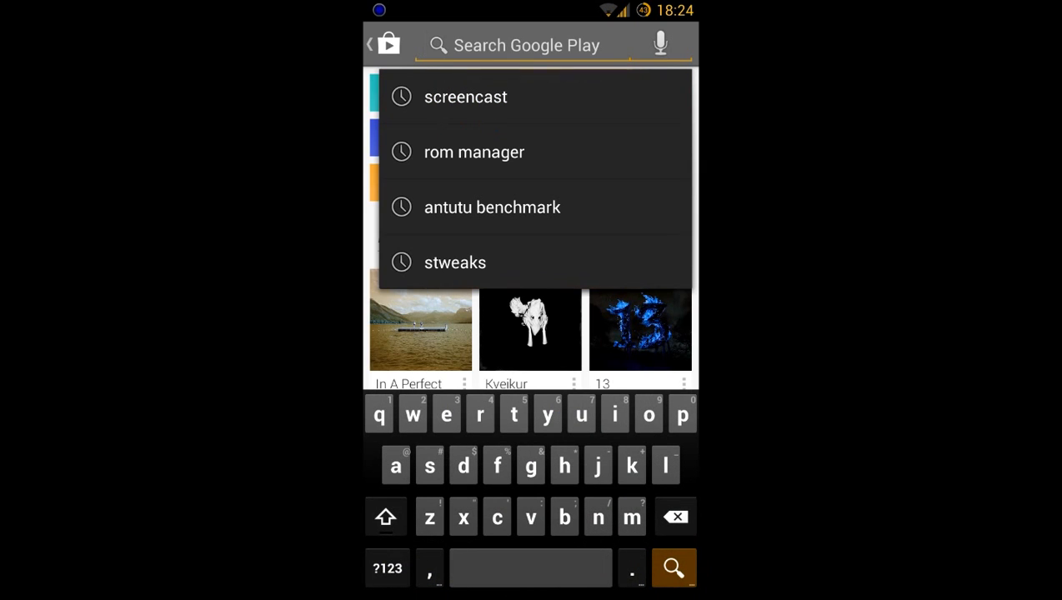
pyautogui.click(465, 97)
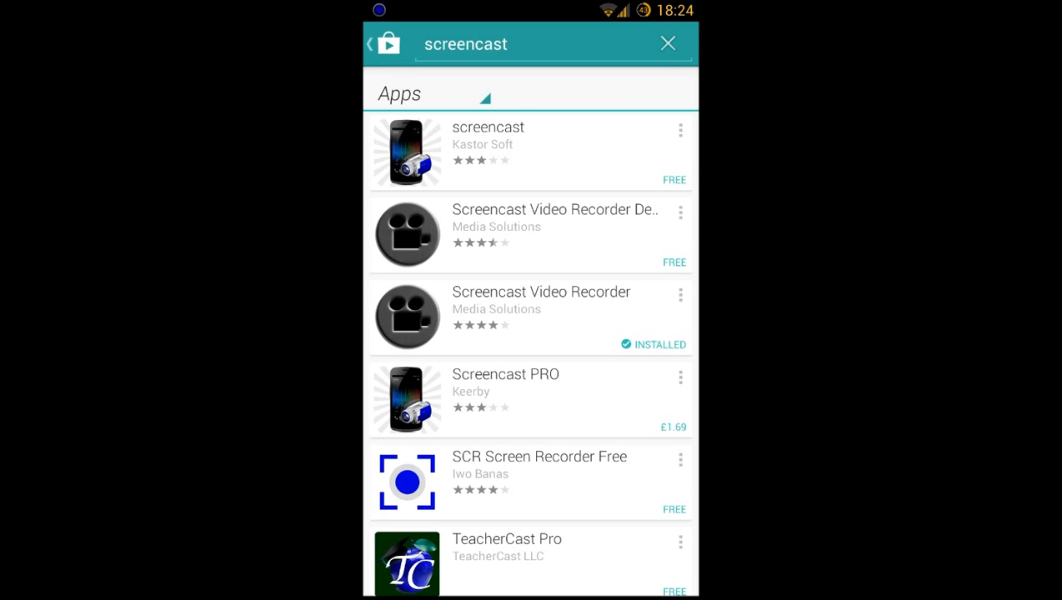
pyautogui.click(530, 317)
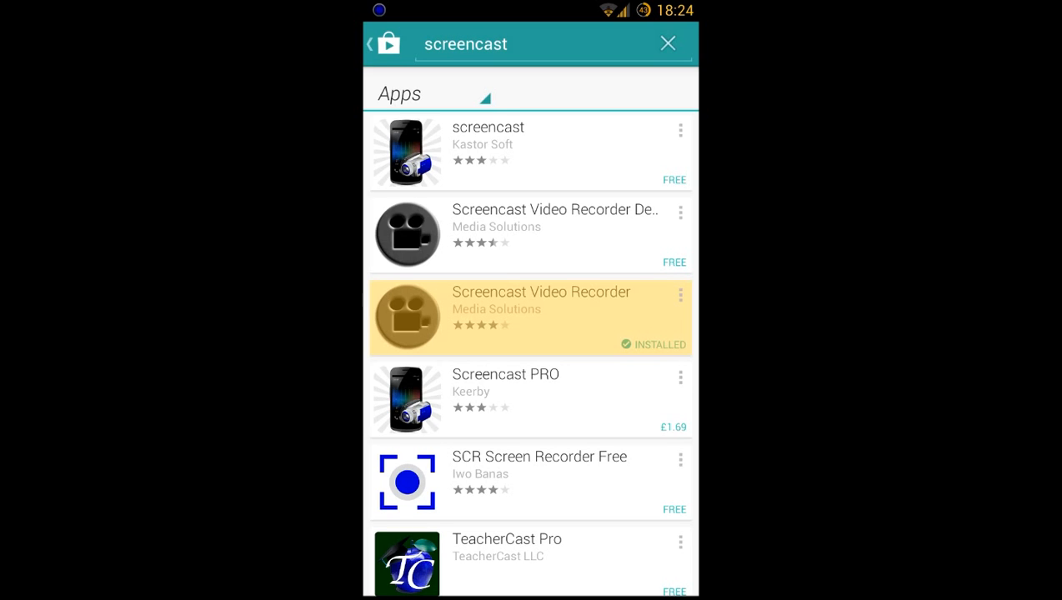
pyautogui.click(531, 317)
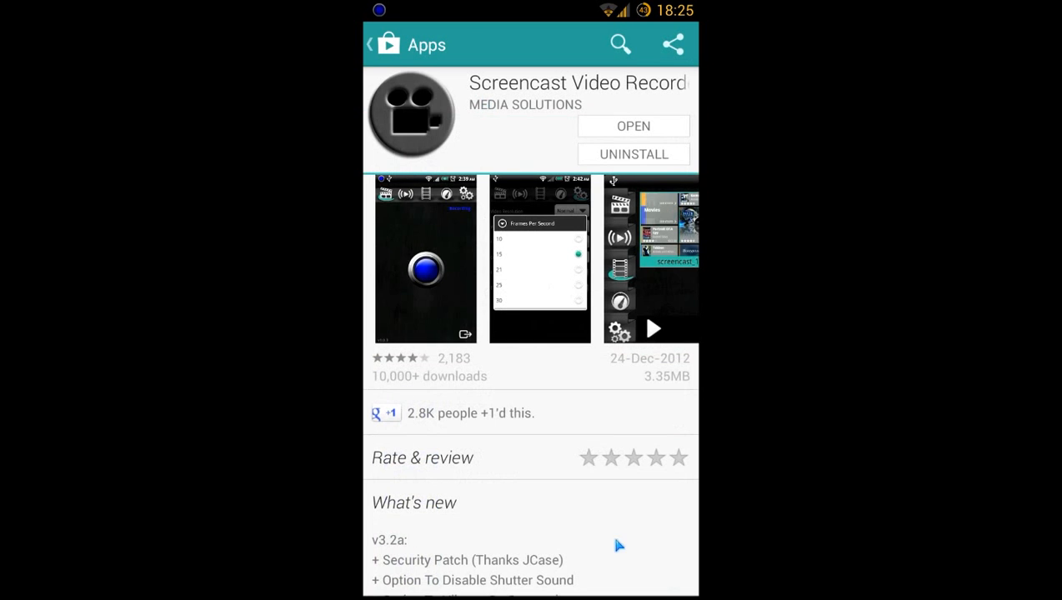
pyautogui.scroll(-3)
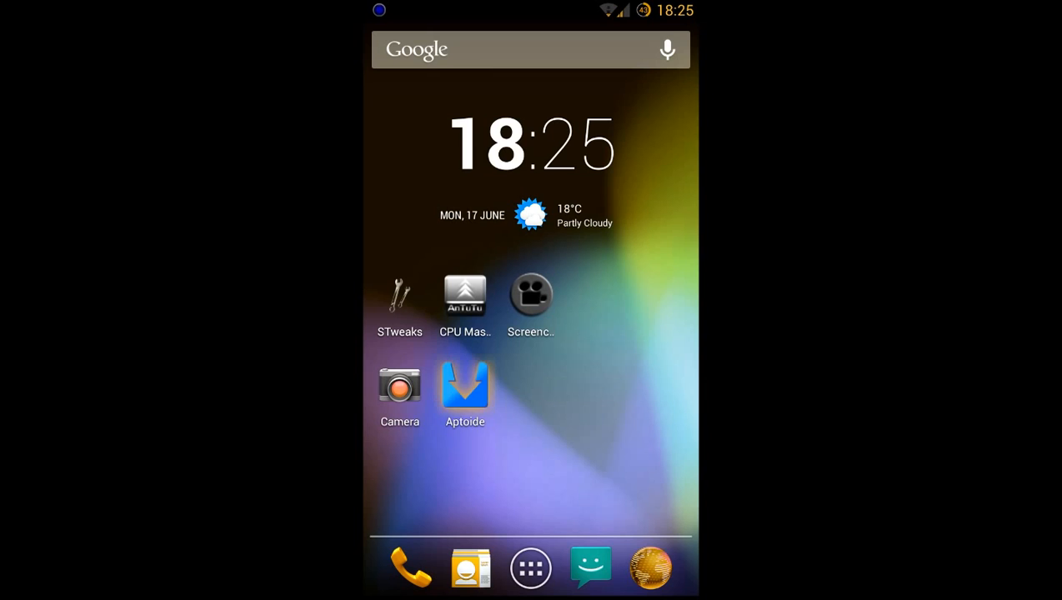
# Step: Search Aptoide for 'screencast video recorder', then extend the search to other stores
pyautogui.click(464, 385)
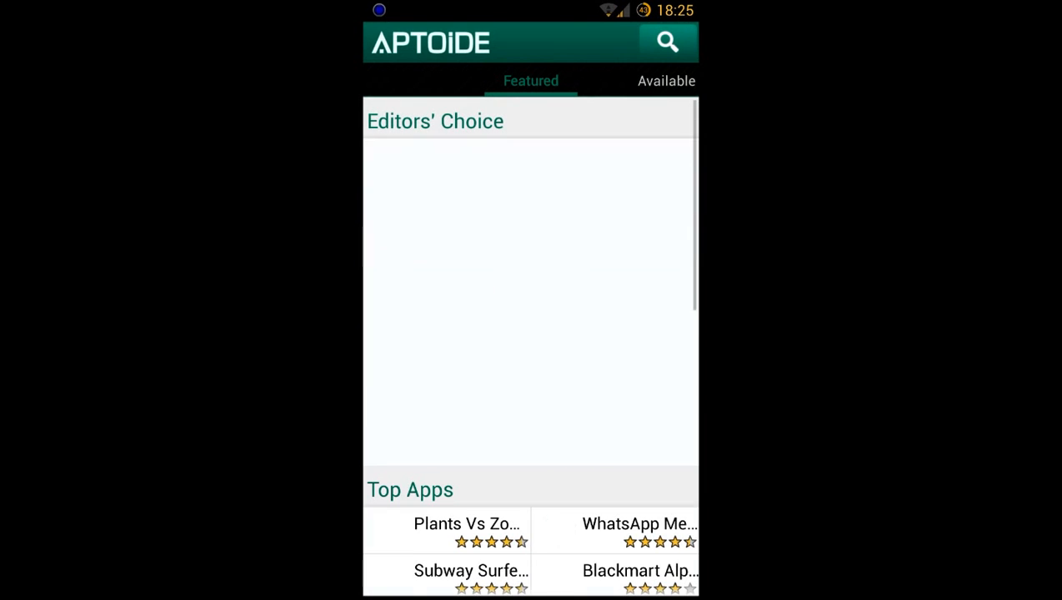
pyautogui.click(666, 42)
pyautogui.write('screencast video rec')
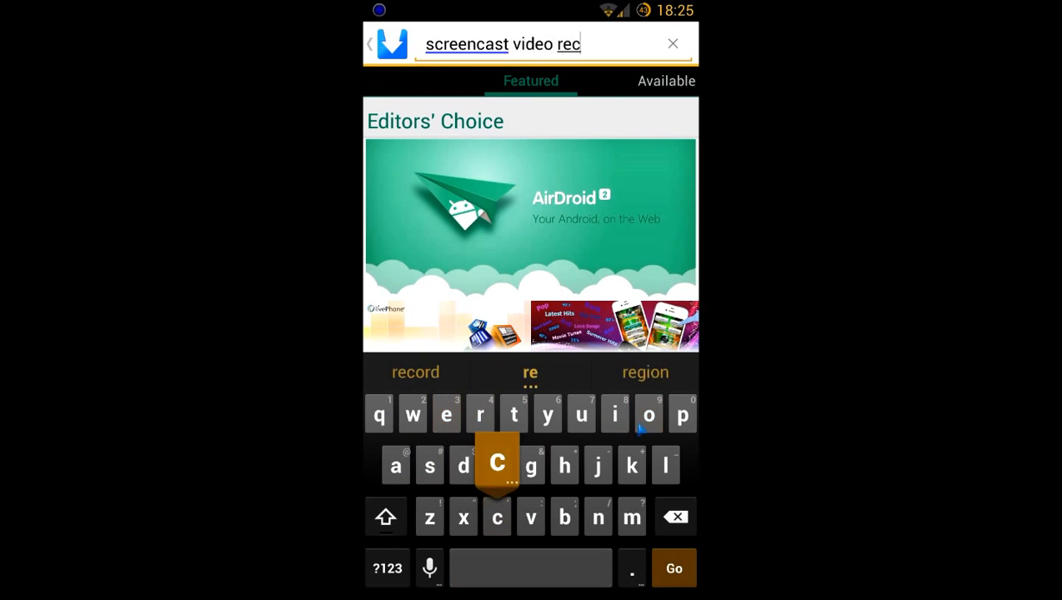
pyautogui.click(674, 568)
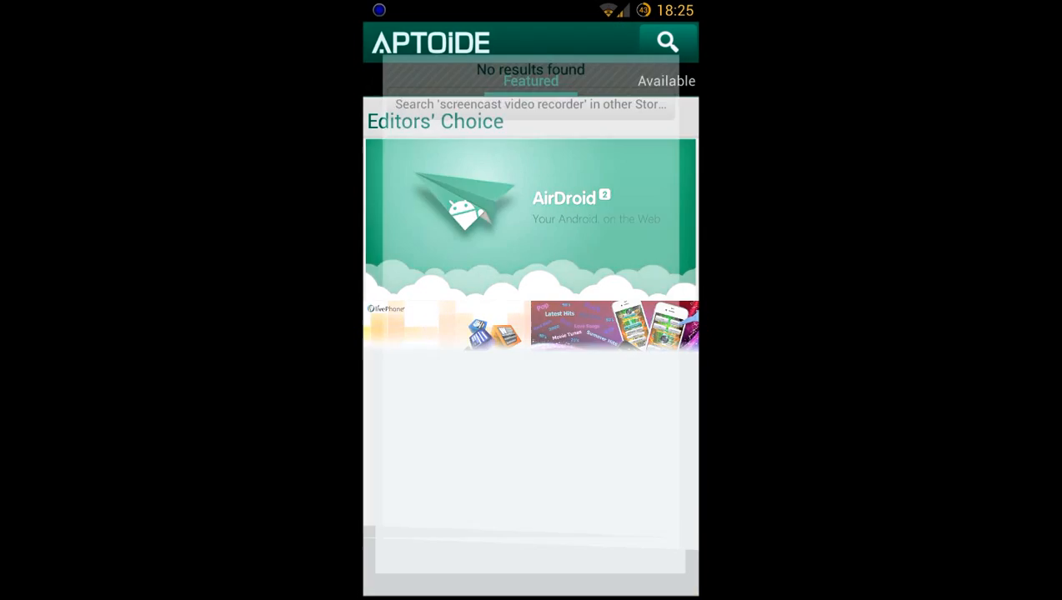
pyautogui.click(530, 103)
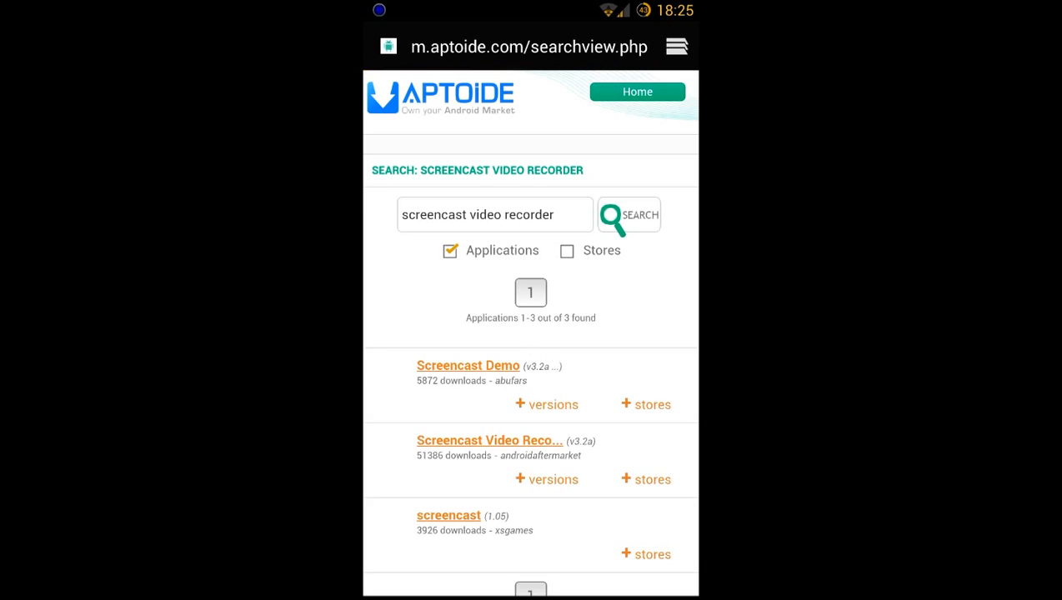
# Step: Open the Screencast v2.8 page from Scoony store under Screencast Video Recorder's other versions
pyautogui.scroll(-3)
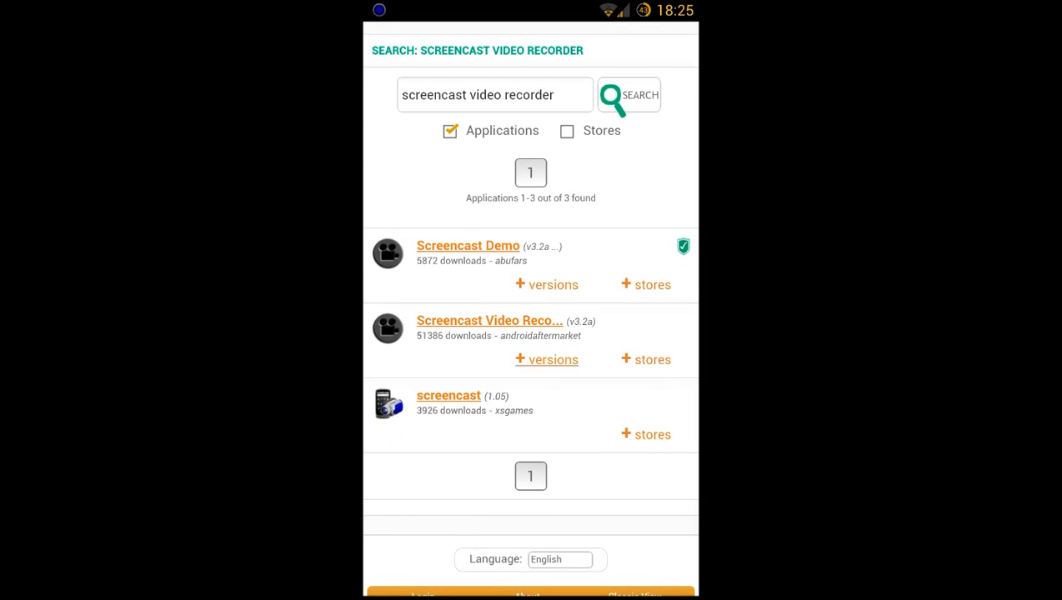
pyautogui.click(552, 359)
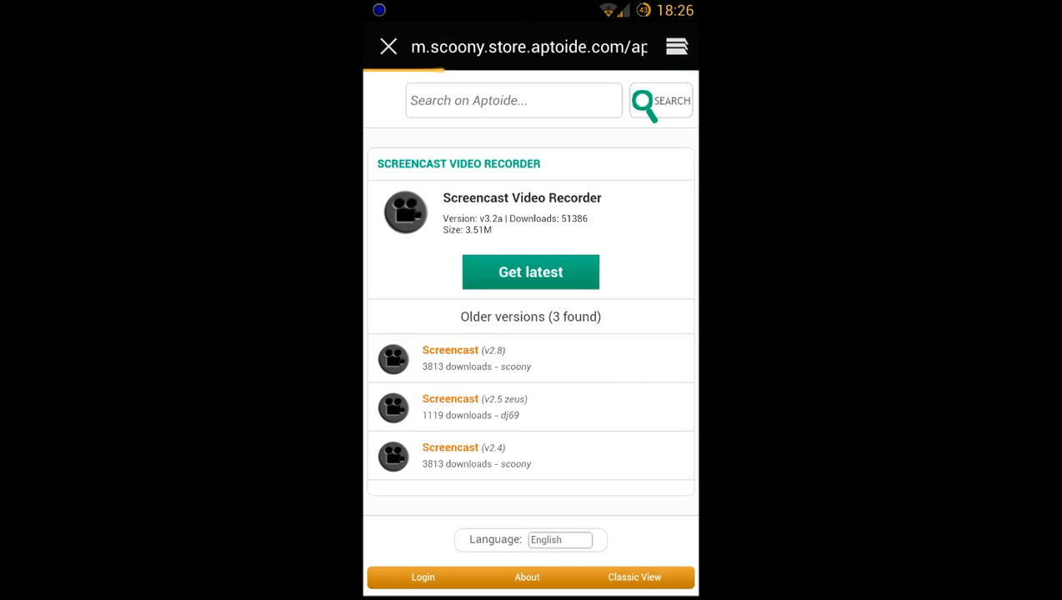
pyautogui.click(450, 350)
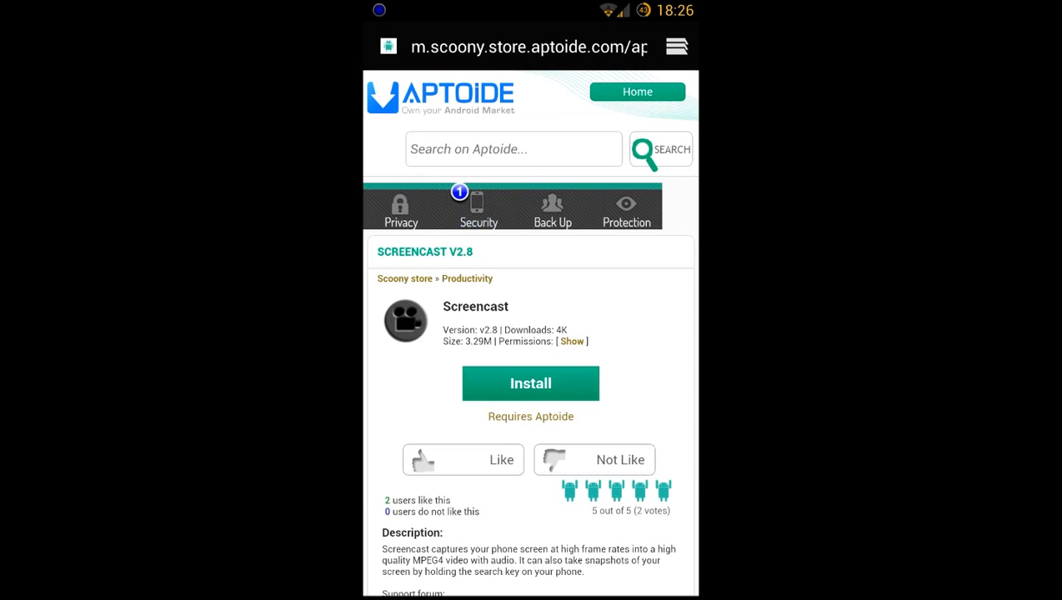
# Step: Install Screencast v2.8 through Aptoide, answering the Add Store prompt and approving all permissions
pyautogui.click(530, 384)
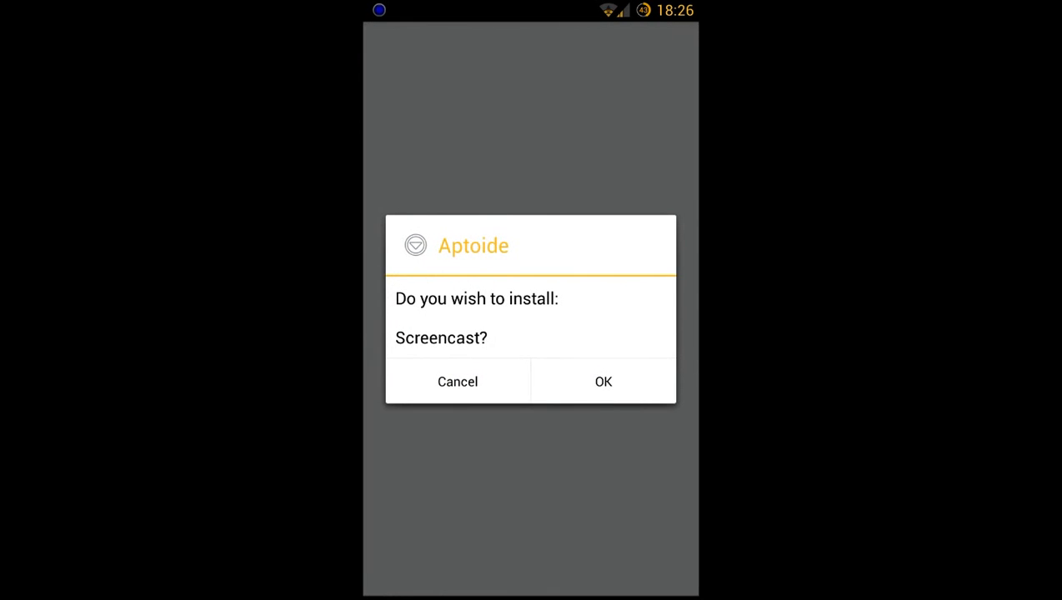
pyautogui.click(602, 381)
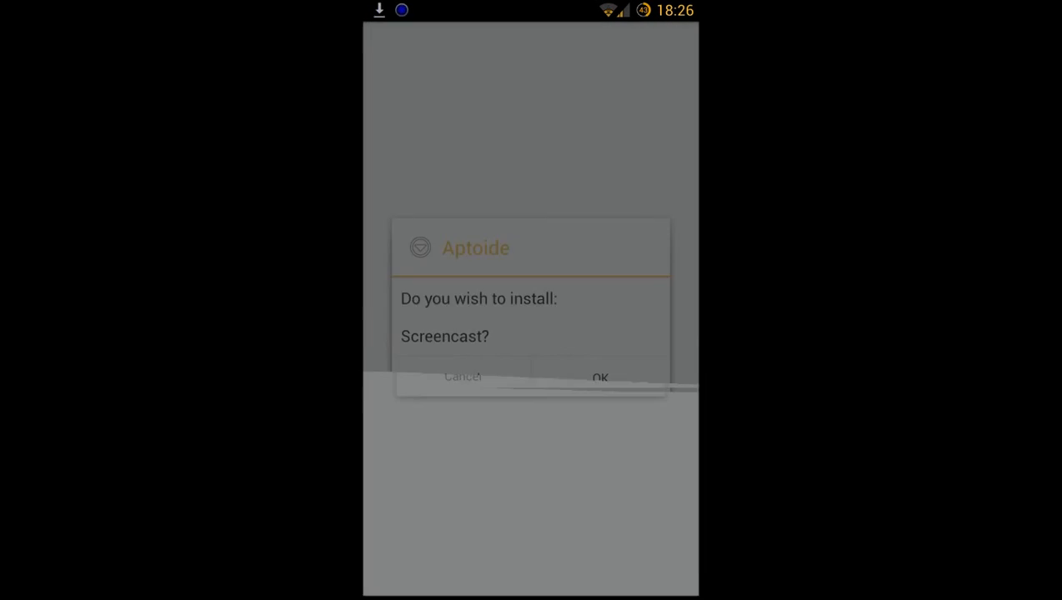
pyautogui.click(600, 377)
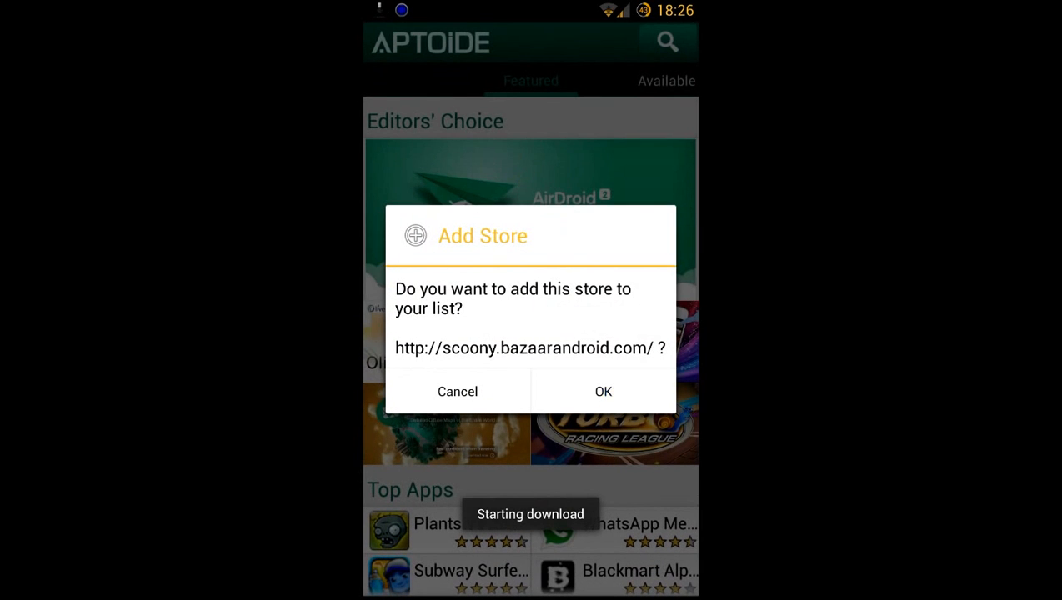
pyautogui.click(602, 391)
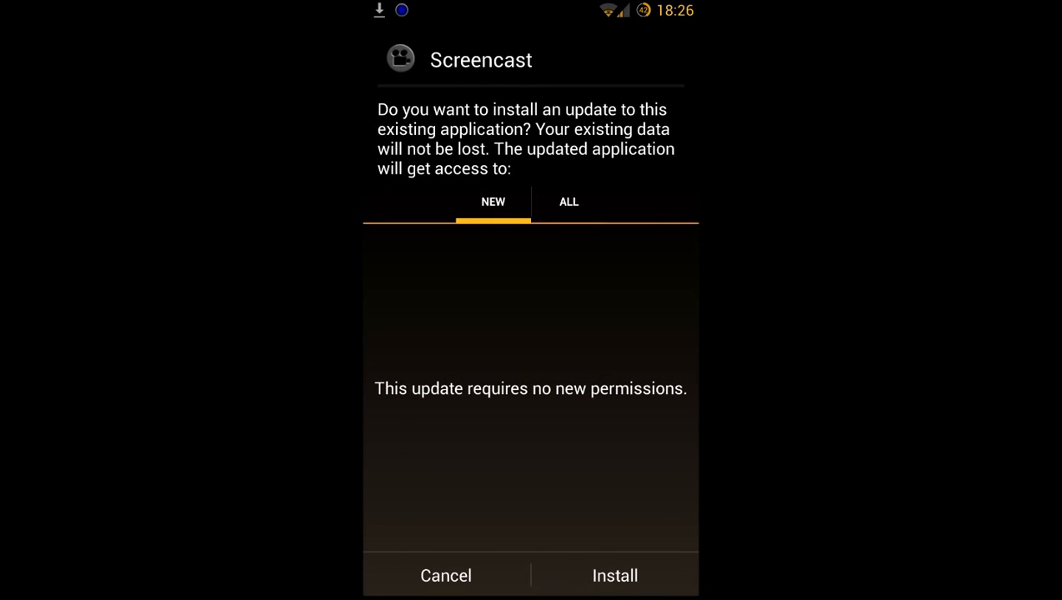
pyautogui.click(568, 202)
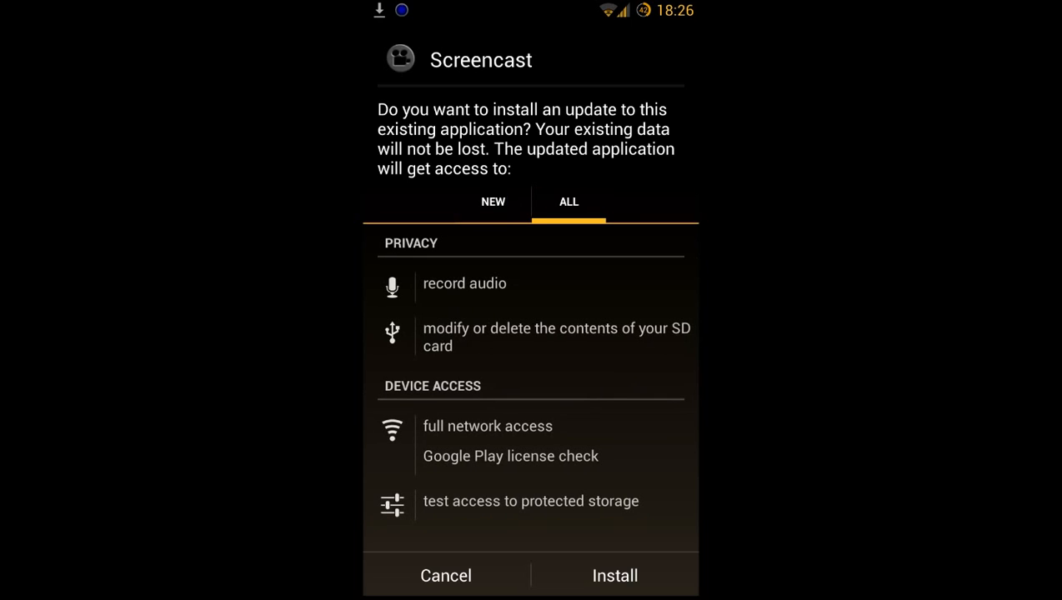
pyautogui.click(492, 201)
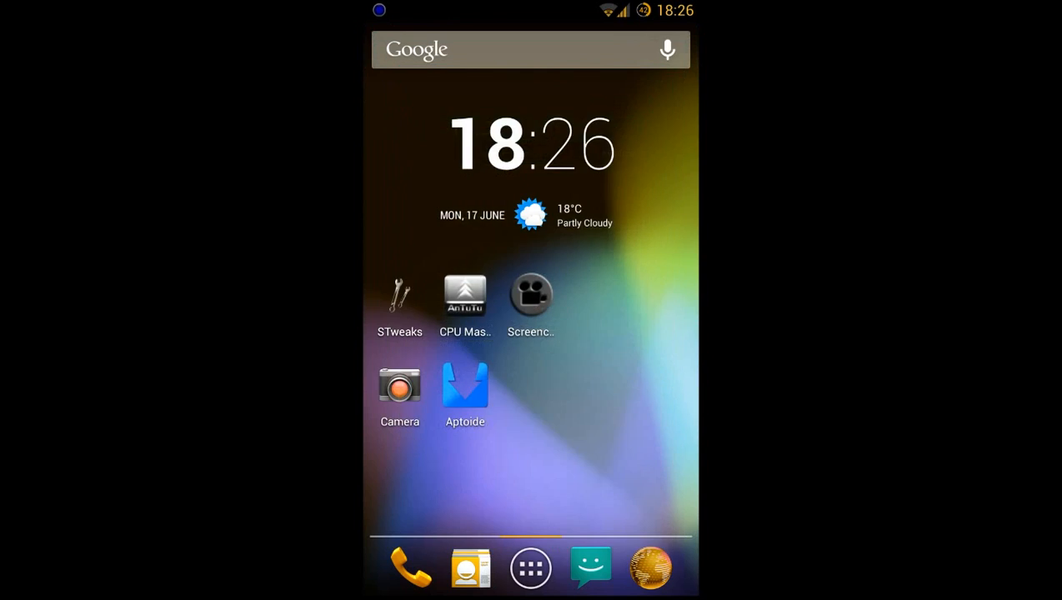
# Step: Run Screencast's encoding benchmark (score 192000), view video settings, and return to the record tab
pyautogui.click(530, 295)
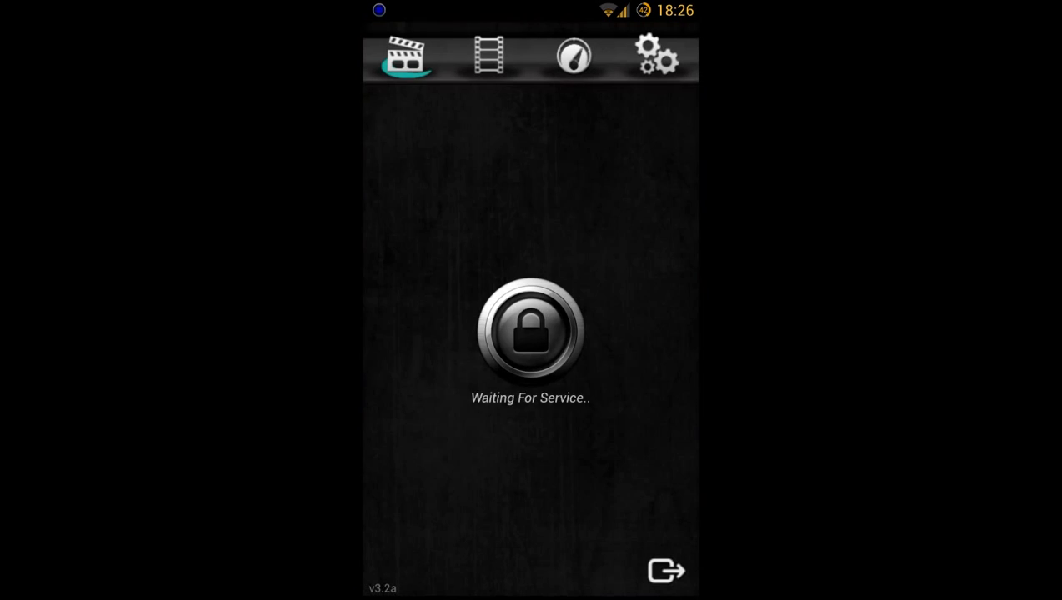
pyautogui.click(490, 56)
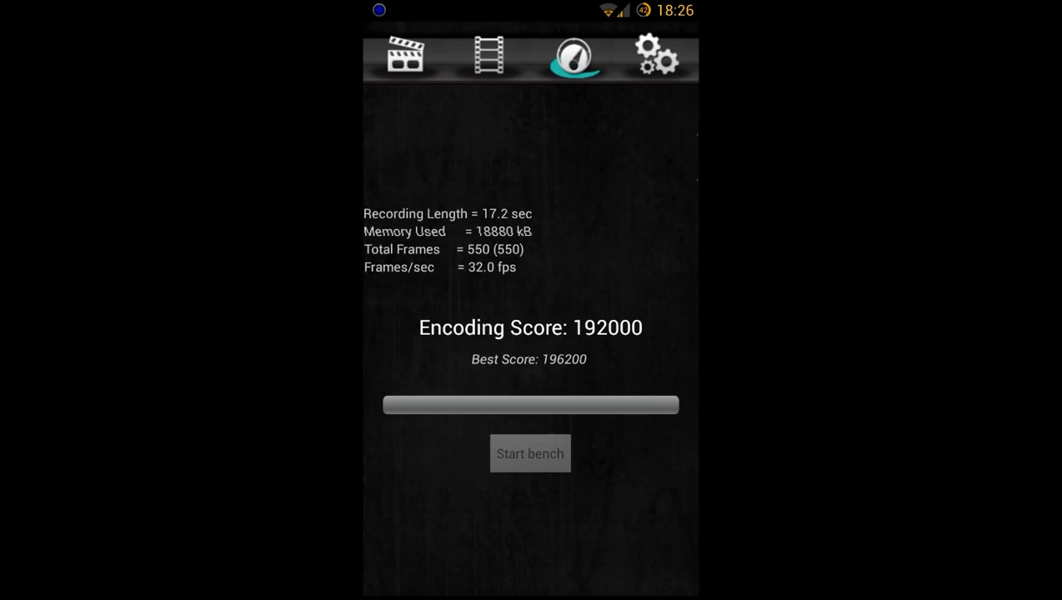
pyautogui.click(658, 56)
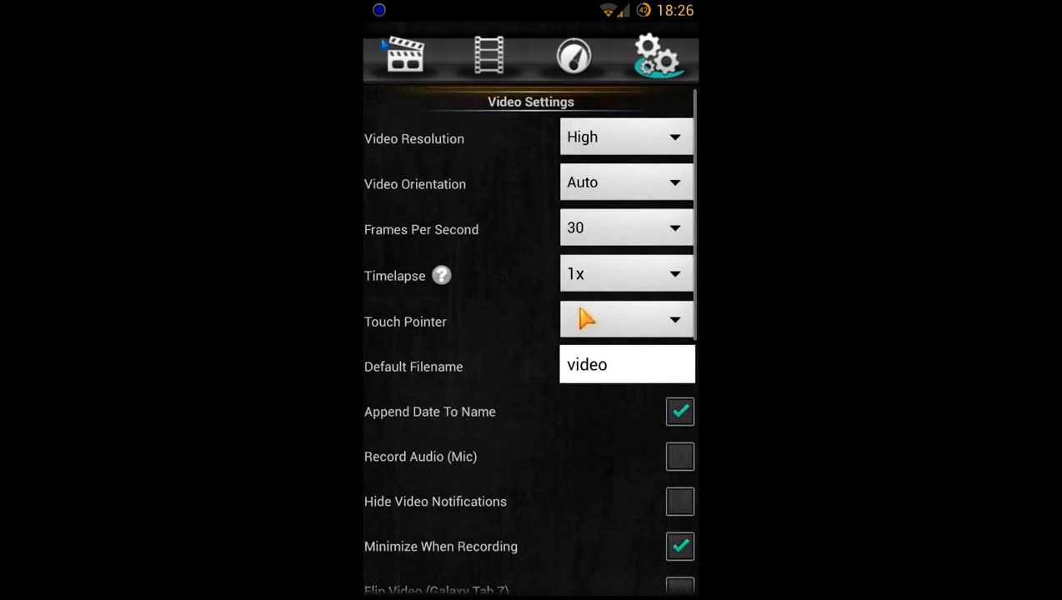
pyautogui.click(405, 57)
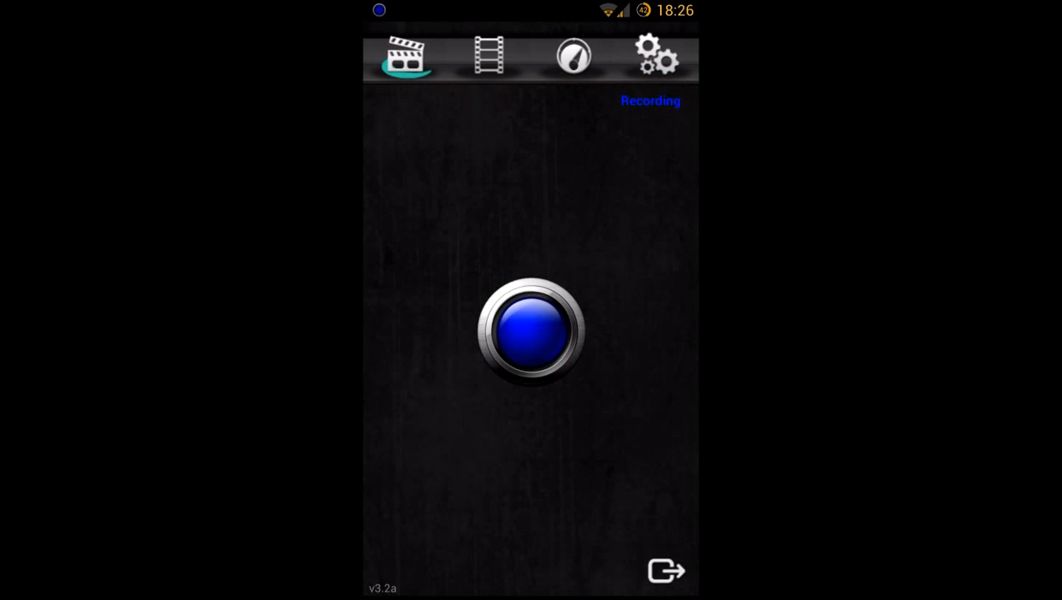